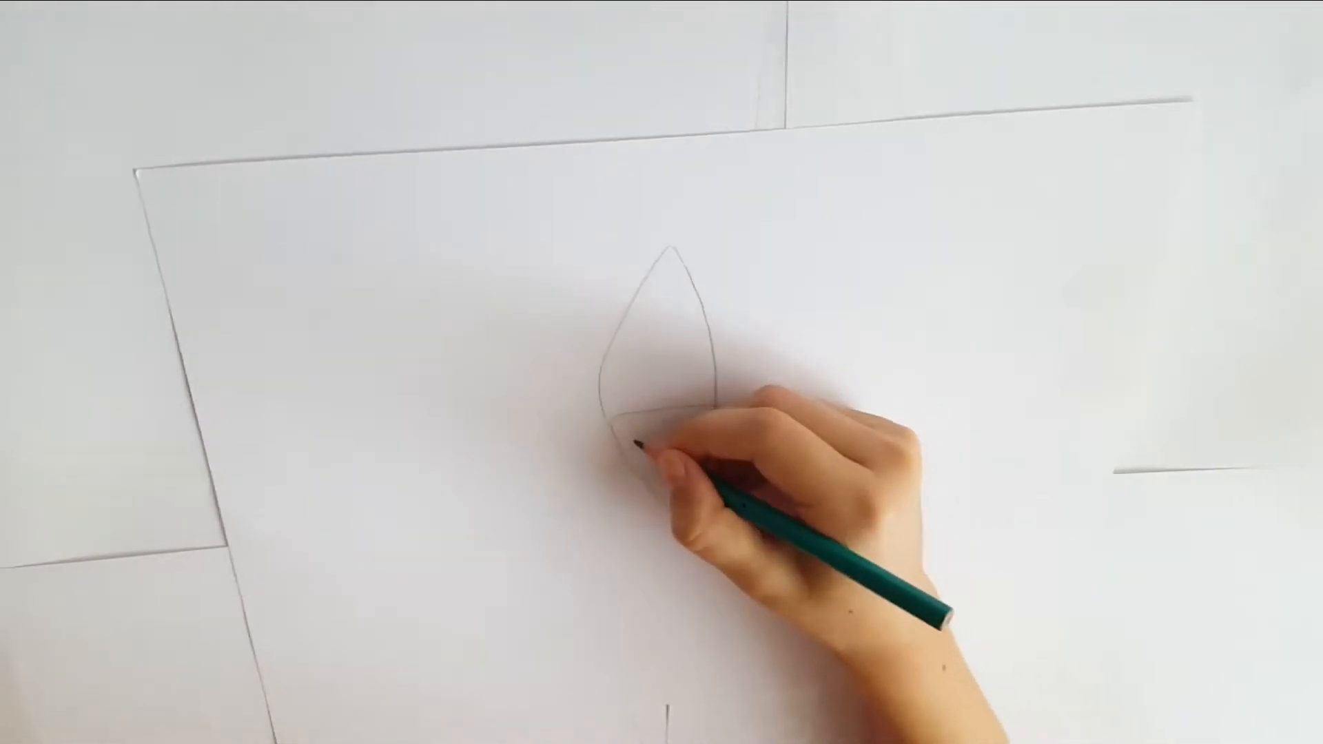
Step: Sketch the zigzag trim line beneath the curved band on the gnome hat's lower part
{"action": "left_click_drag", "start_coordinate": [641, 447], "coordinate": [683, 438]}
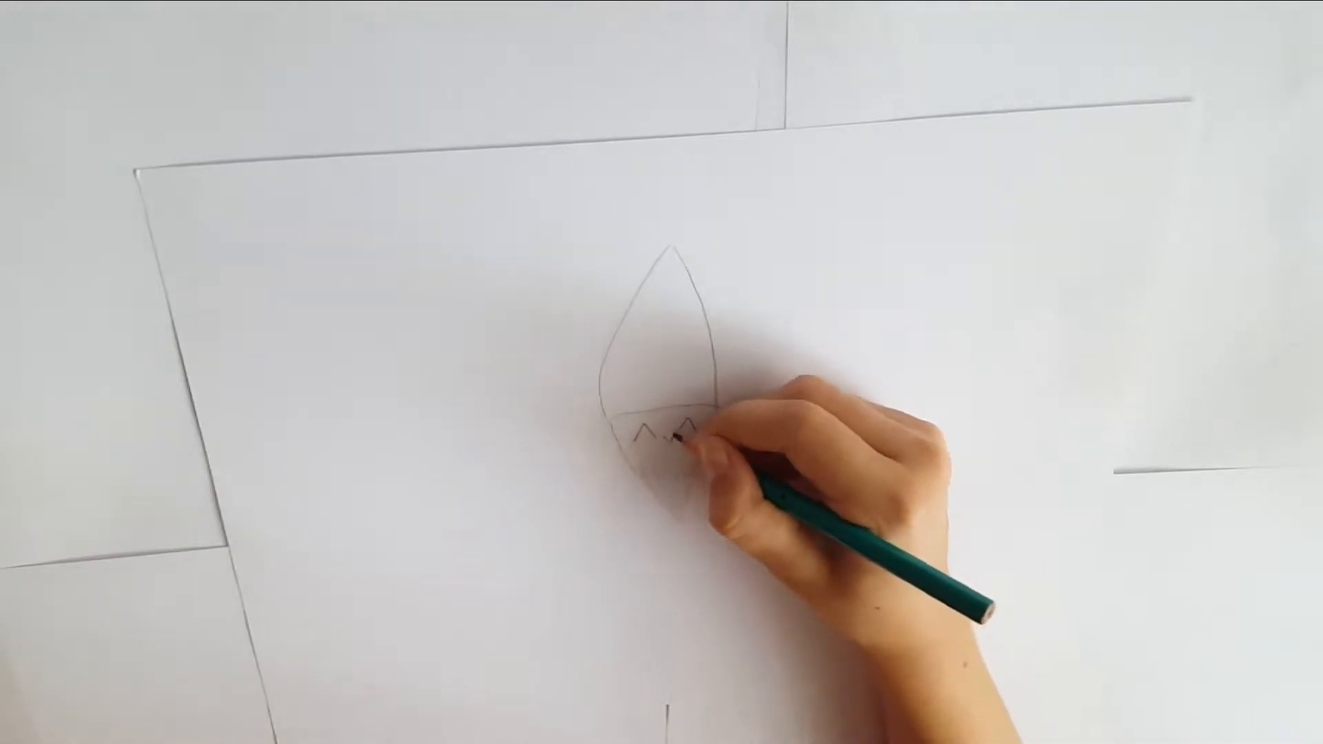